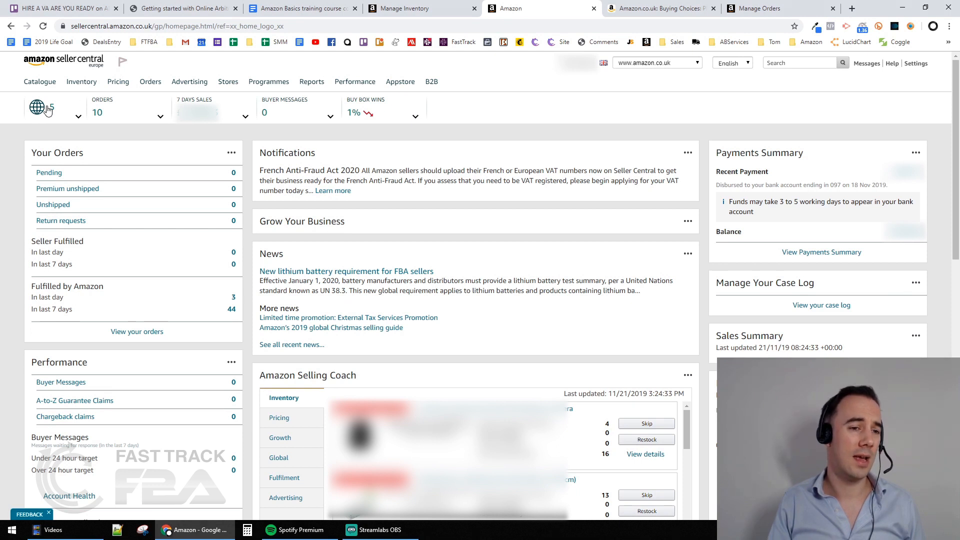
Expand the Europe marketplace breakdown in the Orders summary and load the 10 UK FBA pending orders
left_click(118, 81)
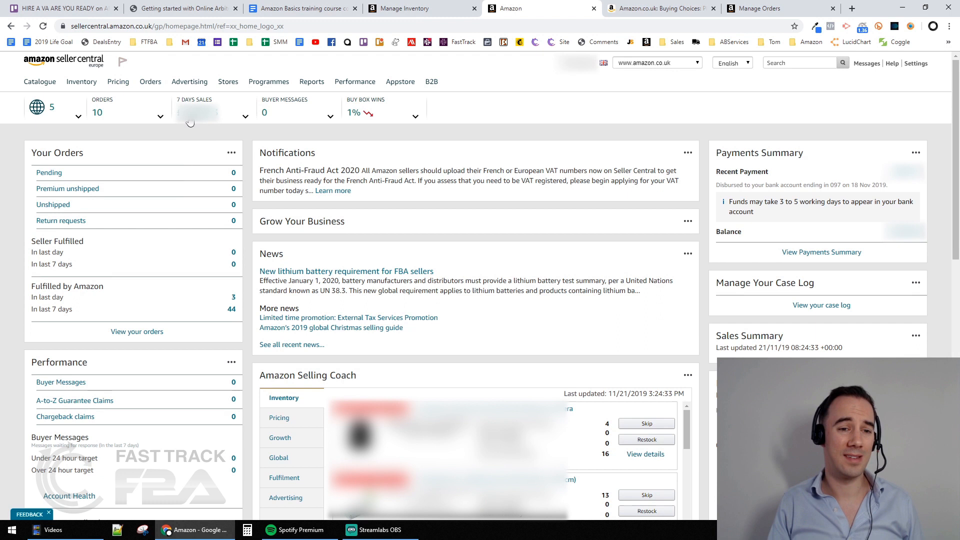
mouse_move(367, 115)
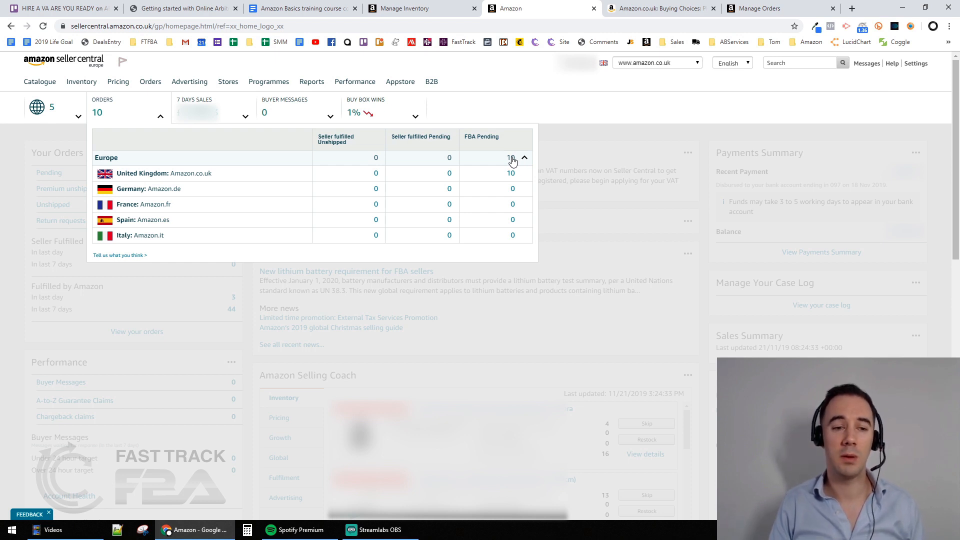
left_click(523, 158)
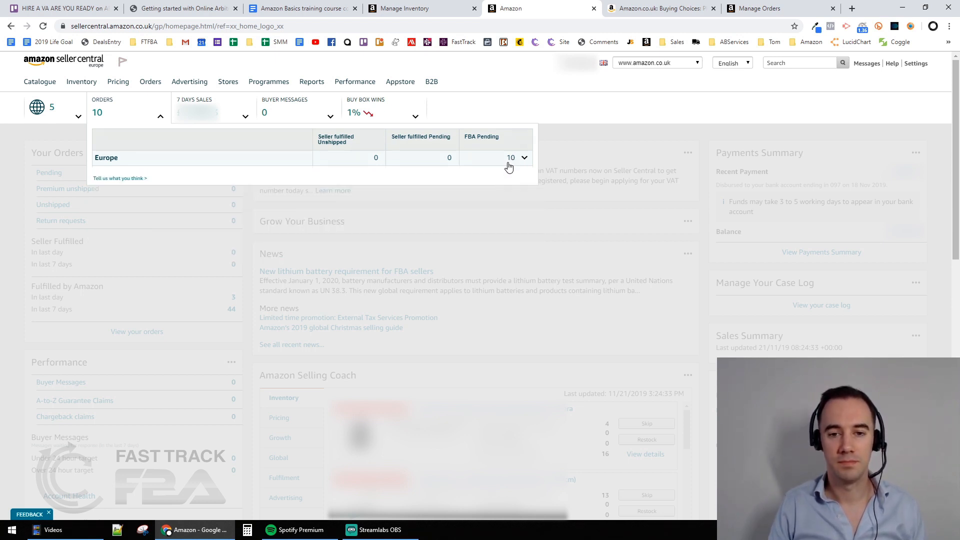
left_click(523, 157)
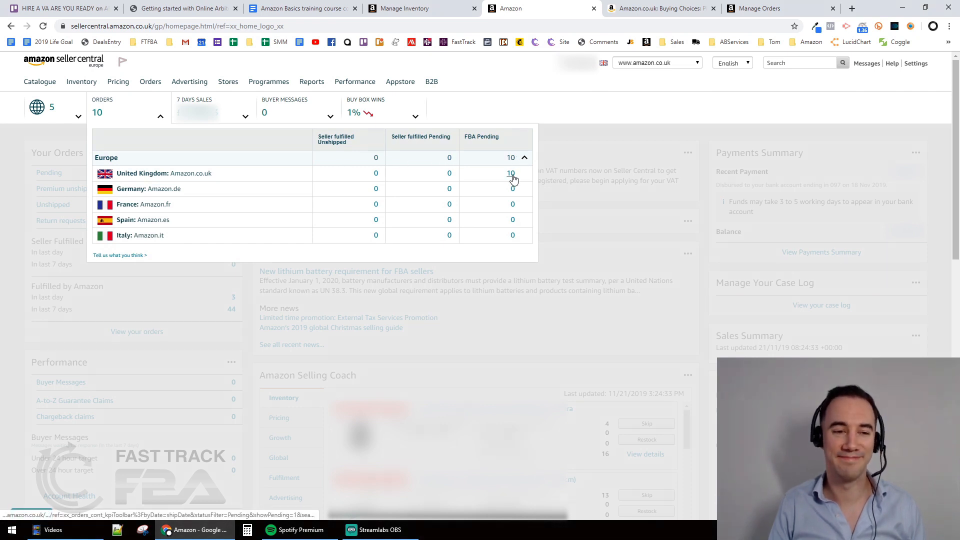
left_click(511, 173)
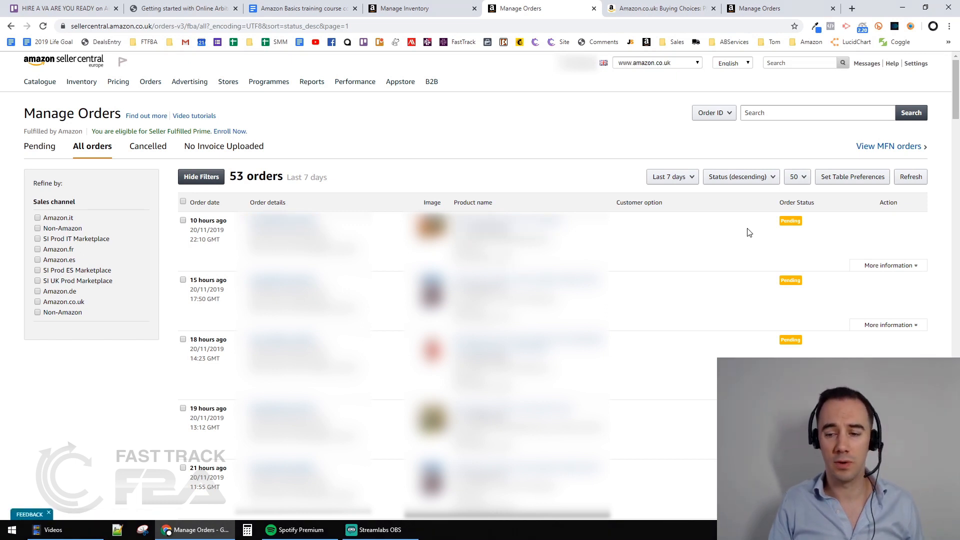
mouse_move(780, 223)
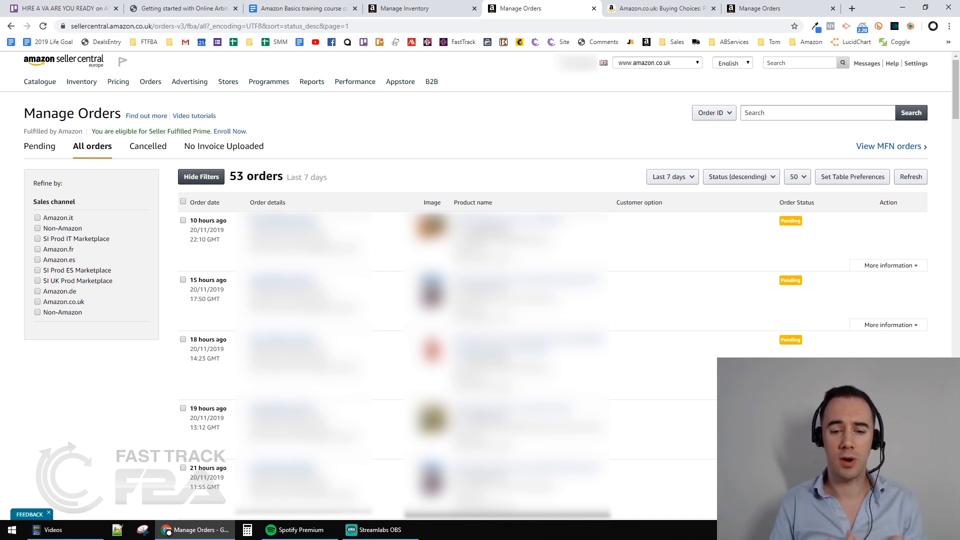
mouse_move(637, 271)
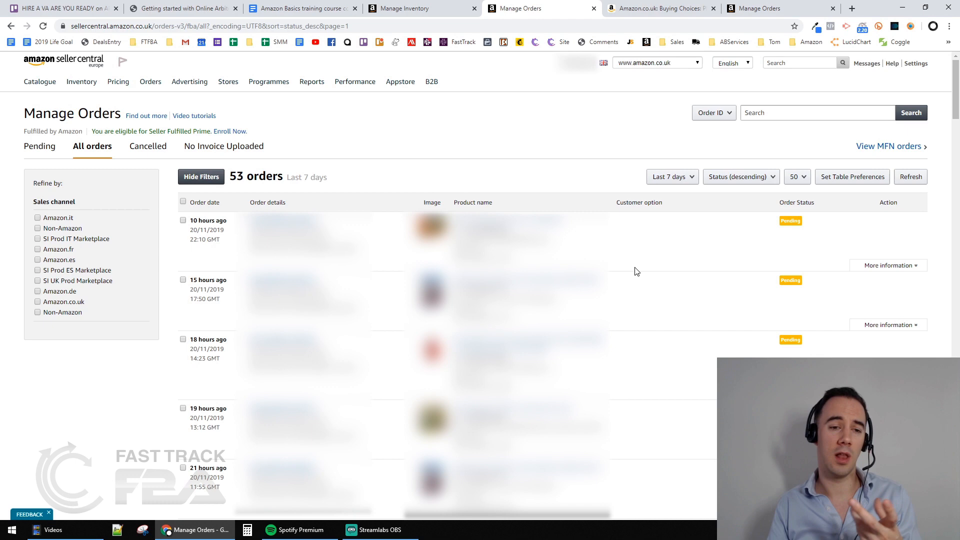
scroll("down", 3)
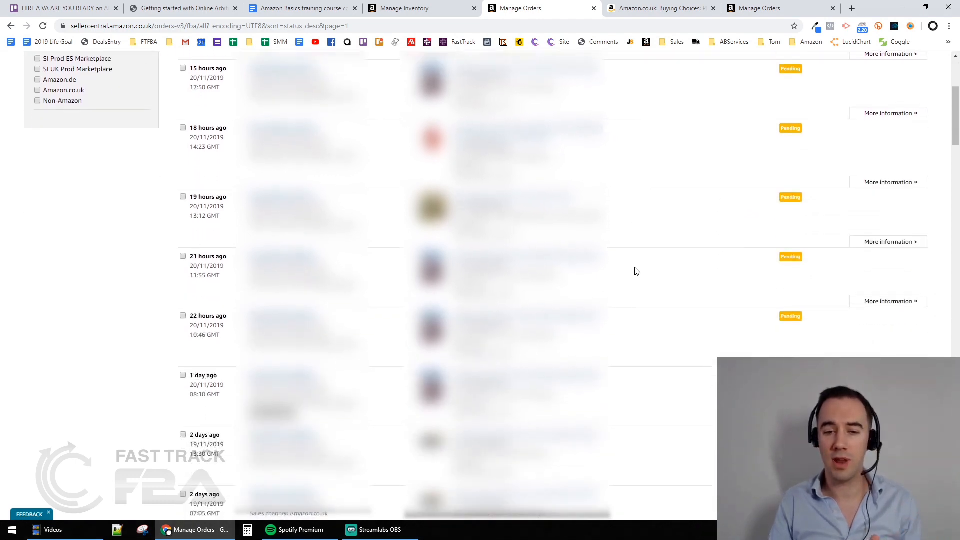
scroll("down", 3)
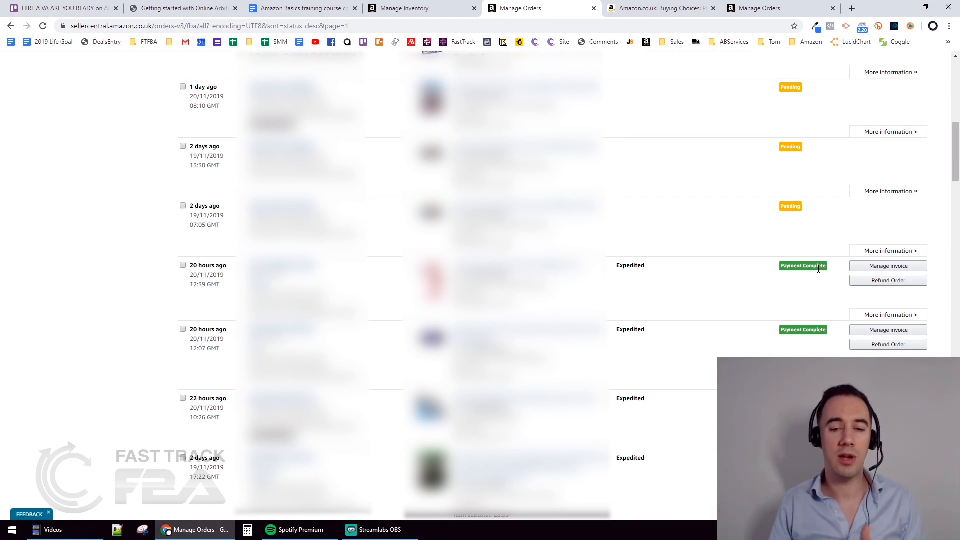
mouse_move(397, 286)
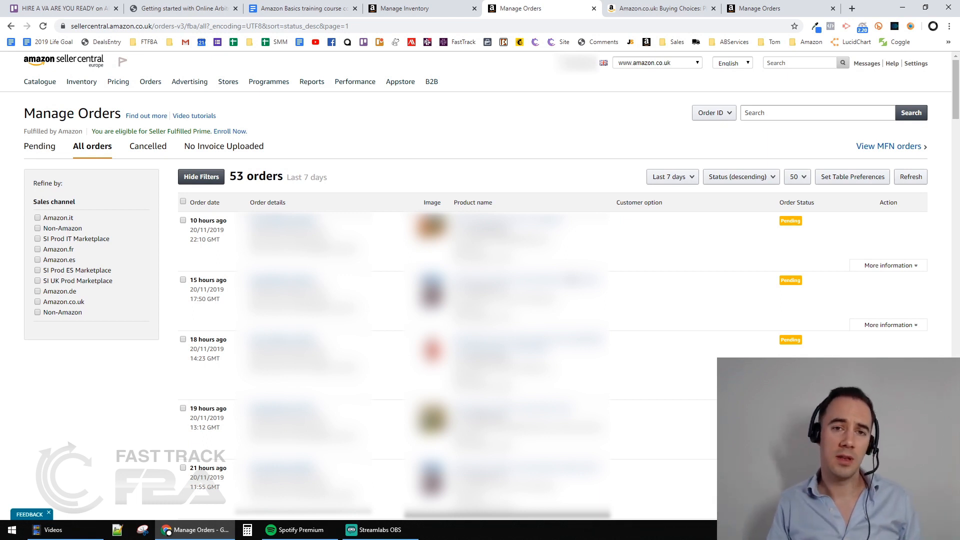
Navigate via Orders > Manage Orders to the seller-fulfilled list showing 0 orders in the last 7 days
left_click(150, 81)
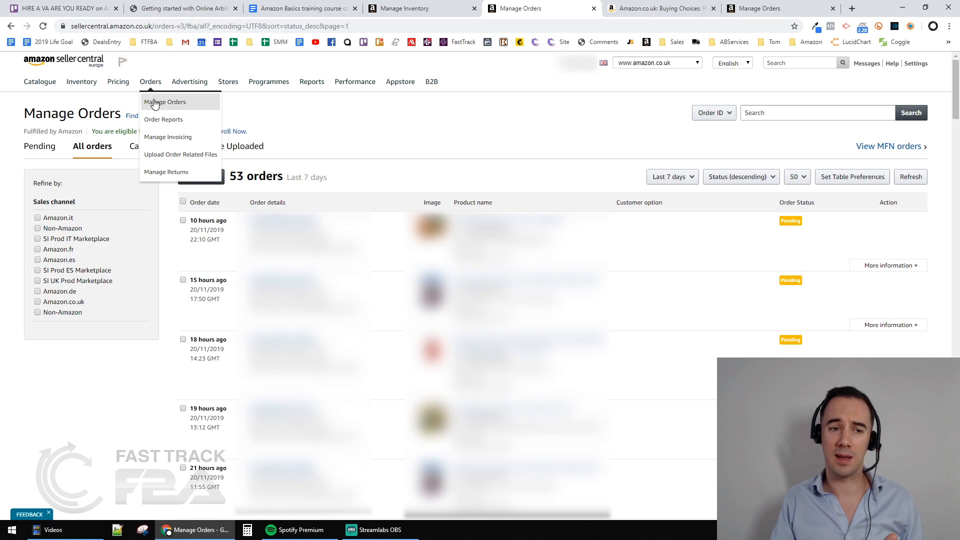
left_click(164, 102)
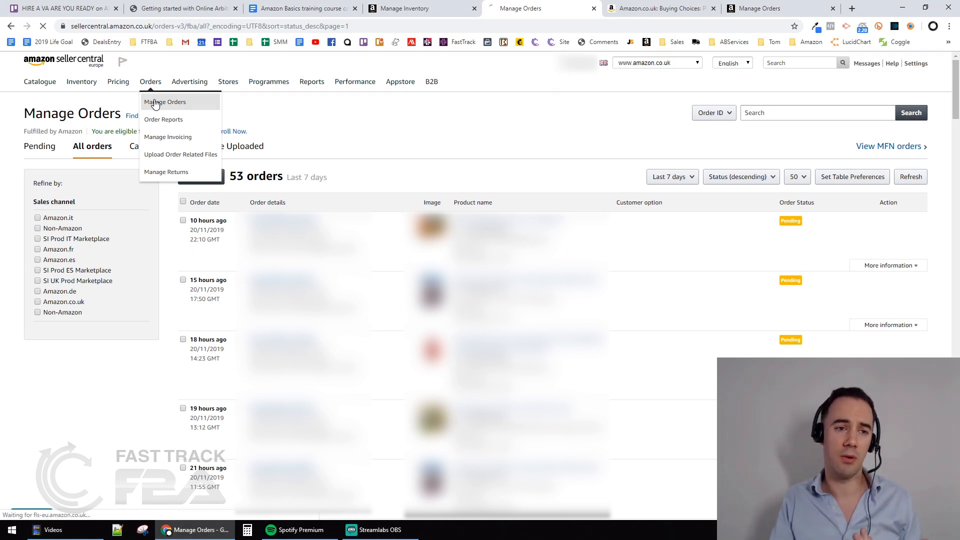
left_click(165, 102)
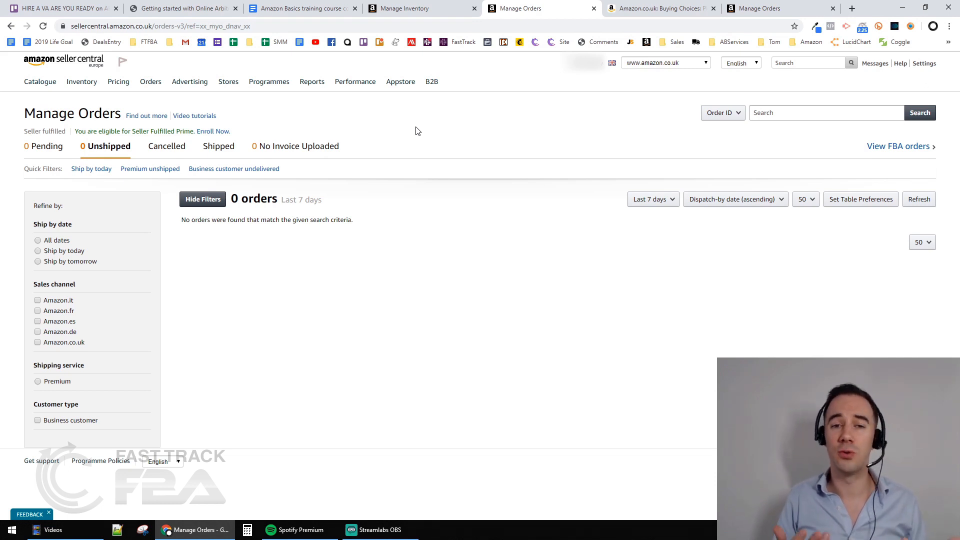
left_click(150, 81)
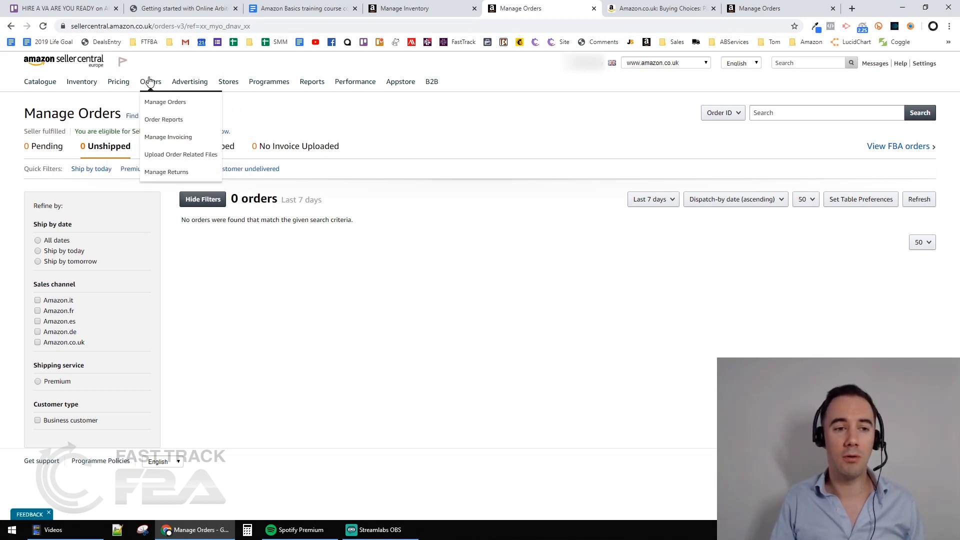
left_click(370, 114)
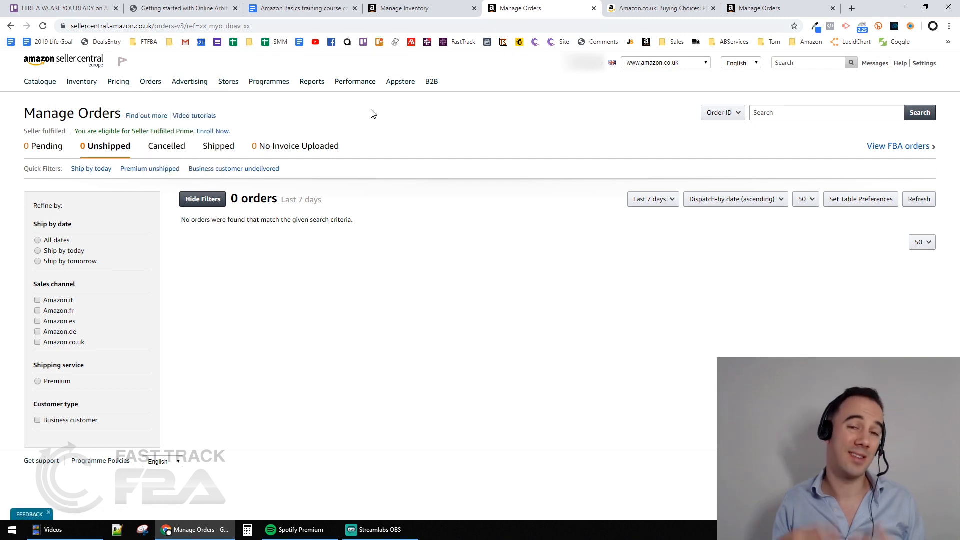